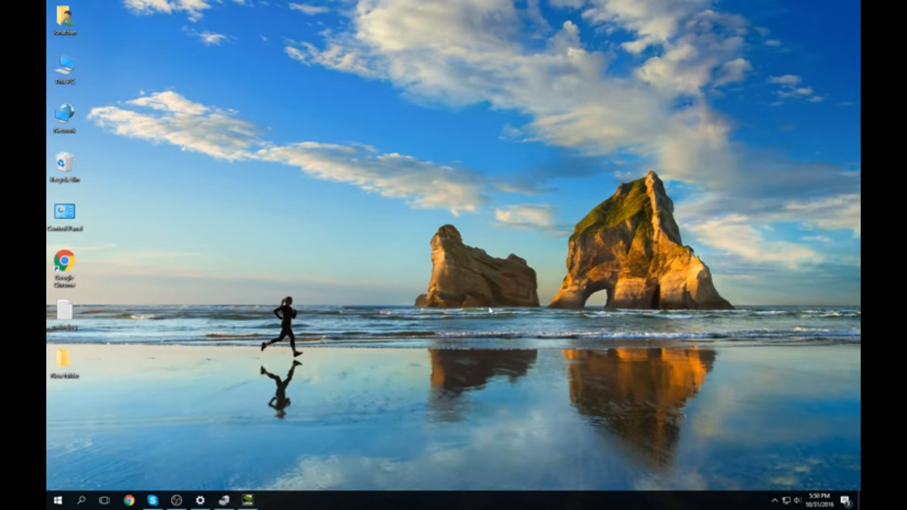
pyautogui.moveTo(433, 168)
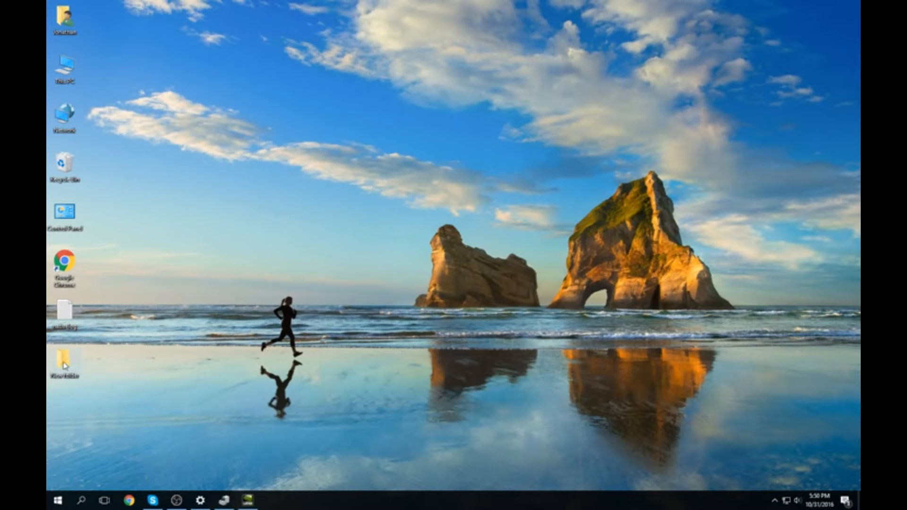
pyautogui.moveTo(240, 379)
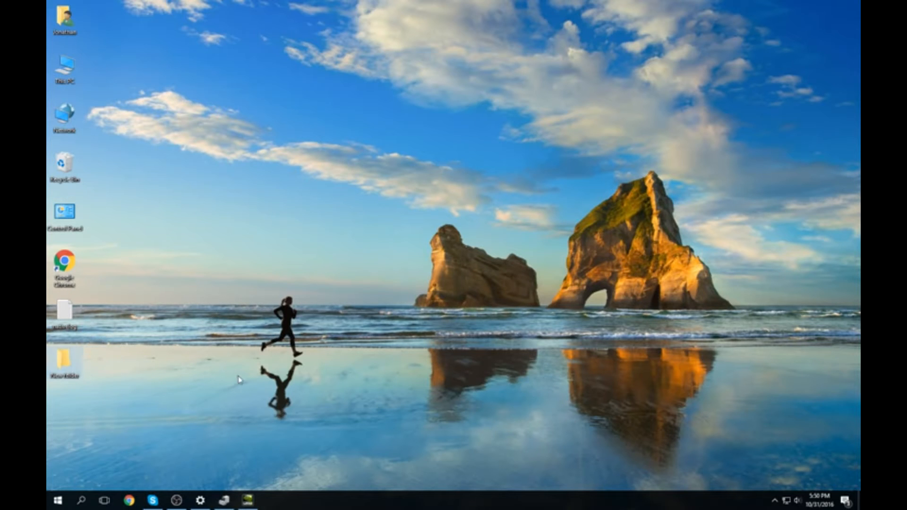
pyautogui.moveTo(521, 183)
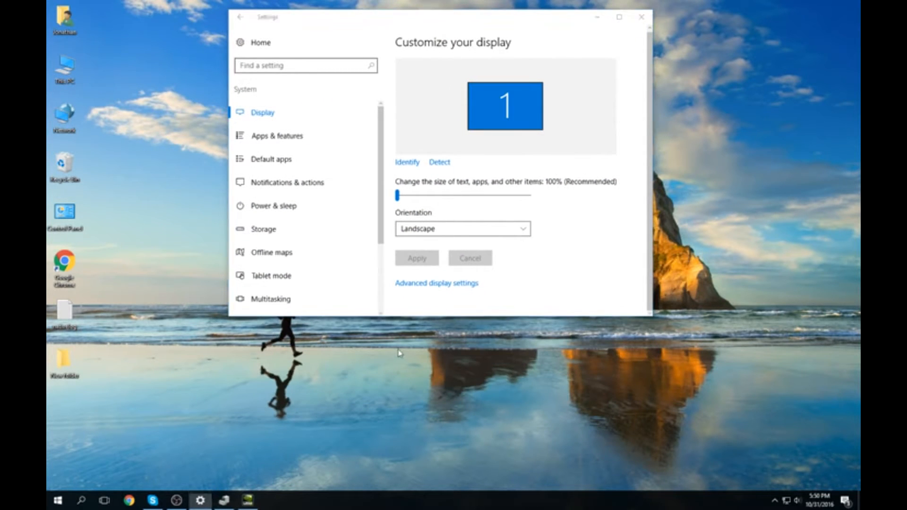
pyautogui.moveTo(421, 326)
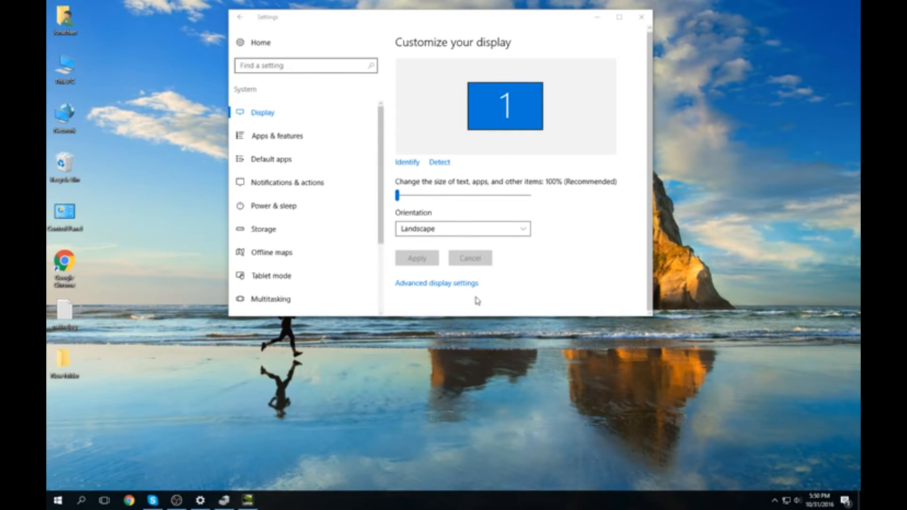
pyautogui.moveTo(529, 301)
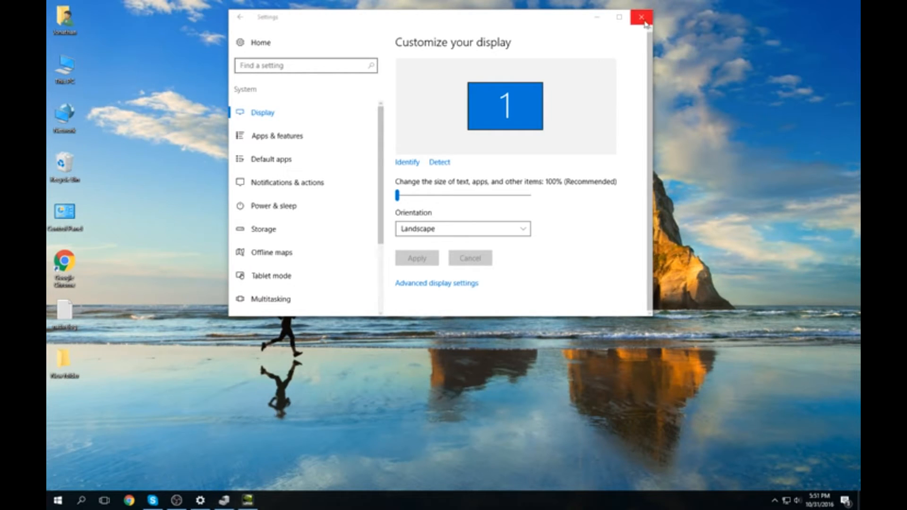
# Close the display settings window and search Start for 'dev' to find Device Manager
pyautogui.click(642, 17)
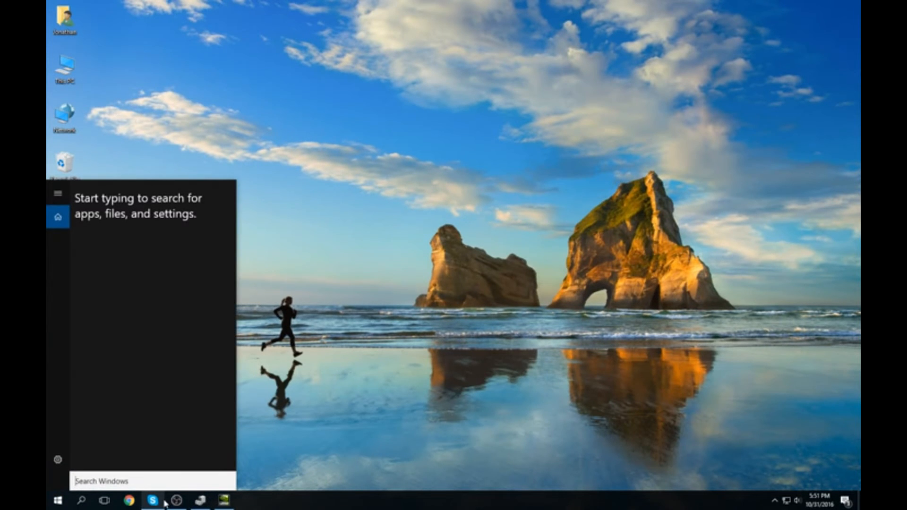
pyautogui.write('dev')
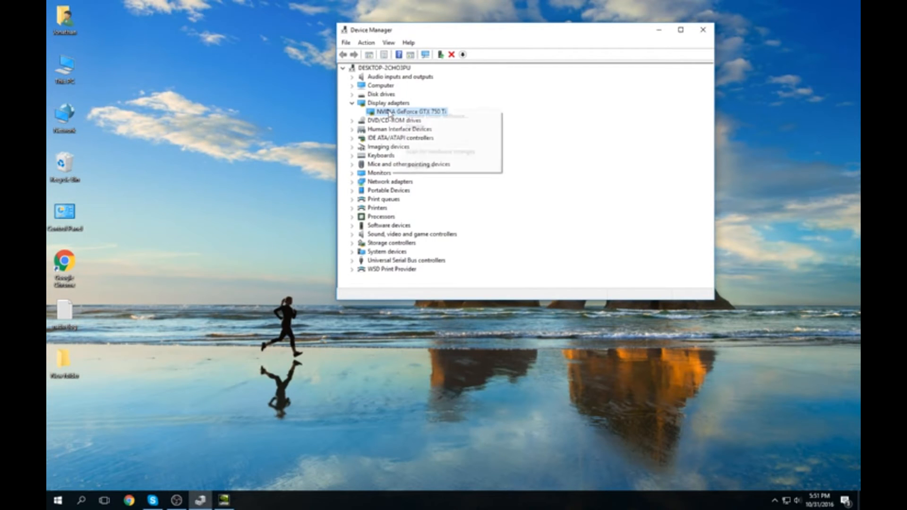
# Bring up the NVIDIA GeForce GTX 750 Ti adapter's context menu in Device Manager
pyautogui.rightClick(408, 111)
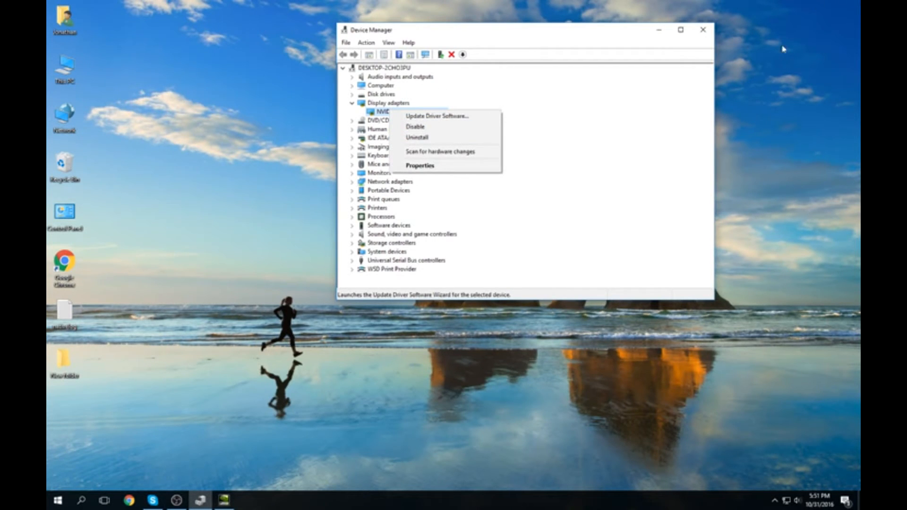
pyautogui.moveTo(420, 164)
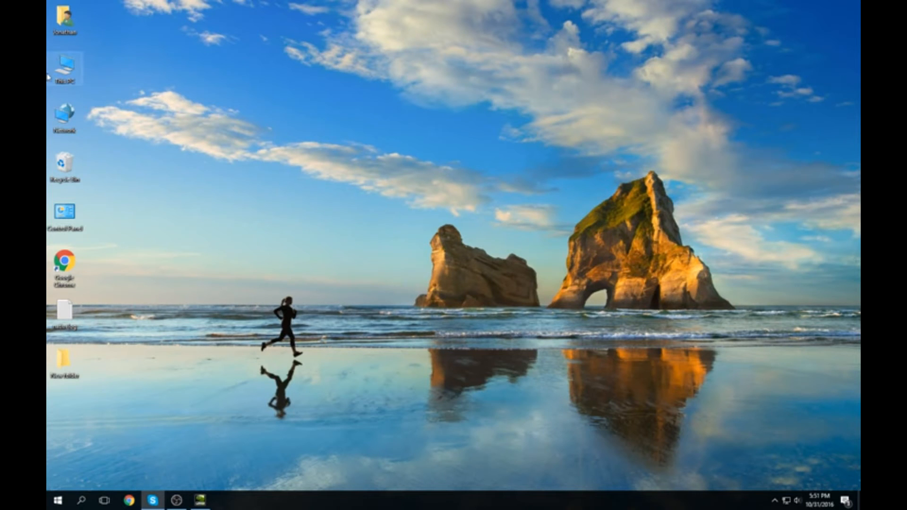
pyautogui.moveTo(178, 95)
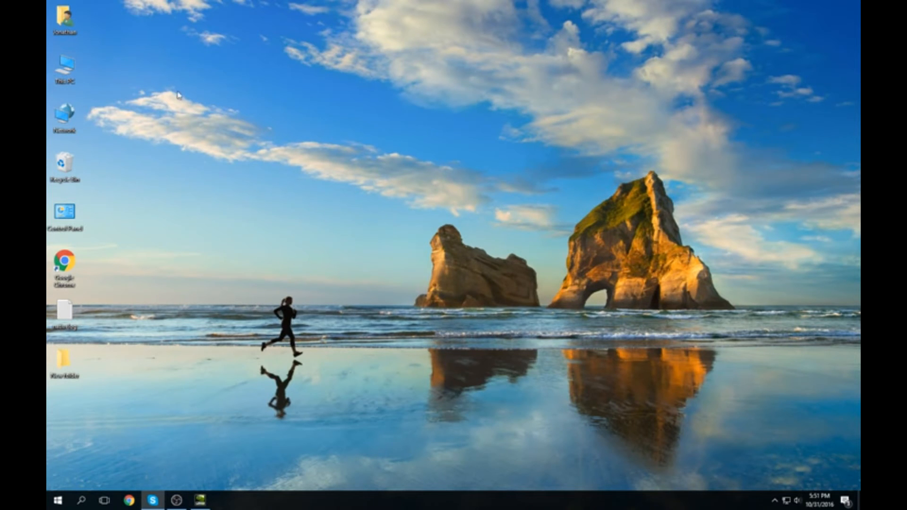
# Launch NVIDIA Control Panel from the desktop right-click menu
pyautogui.rightClick(466, 174)
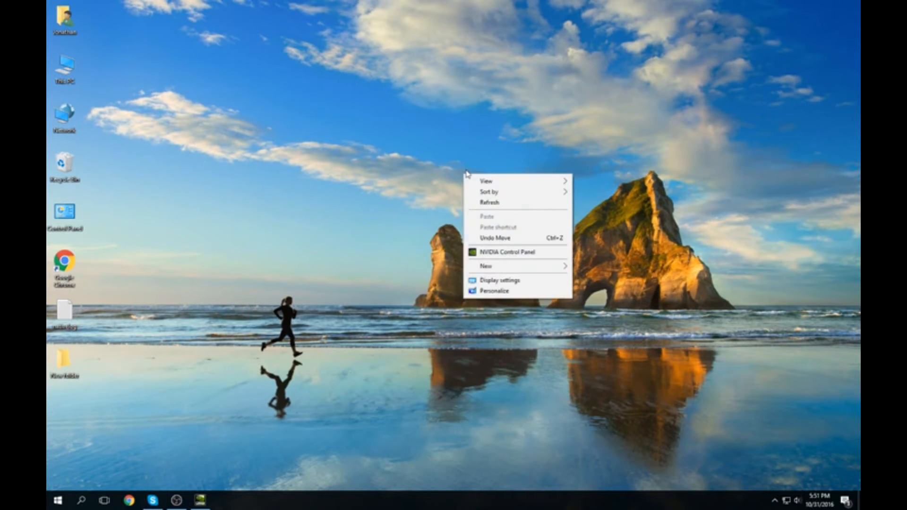
pyautogui.click(507, 252)
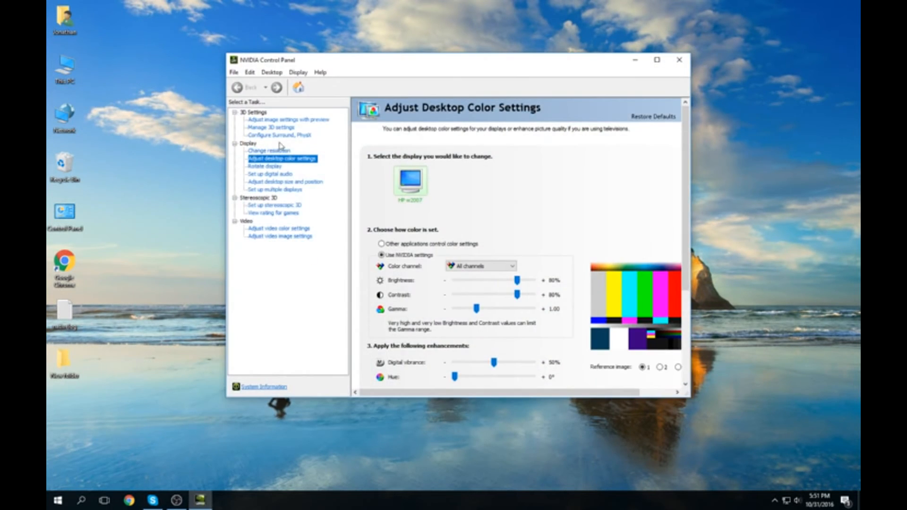
pyautogui.moveTo(256, 120)
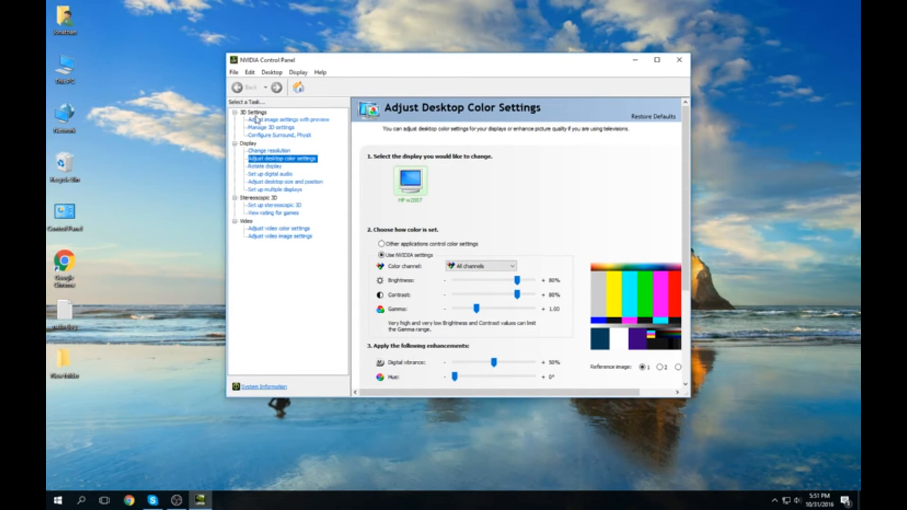
pyautogui.moveTo(276, 166)
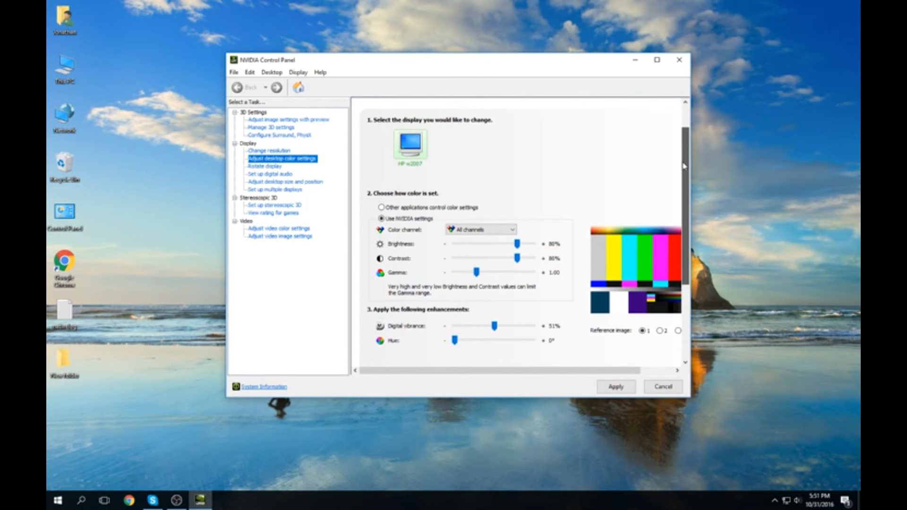
# Scroll down the Adjust Desktop Color Settings page to reach the brightness and contrast sliders
pyautogui.scroll(-3)
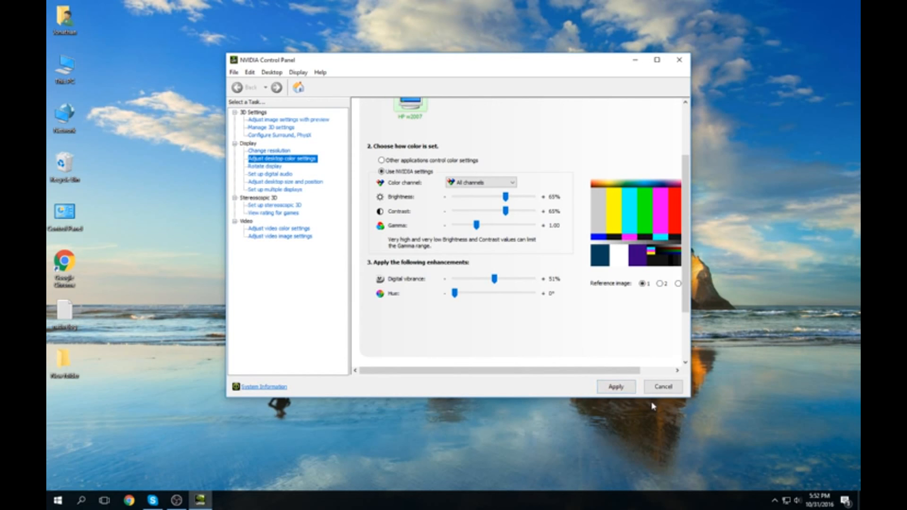
pyautogui.moveTo(307, 82)
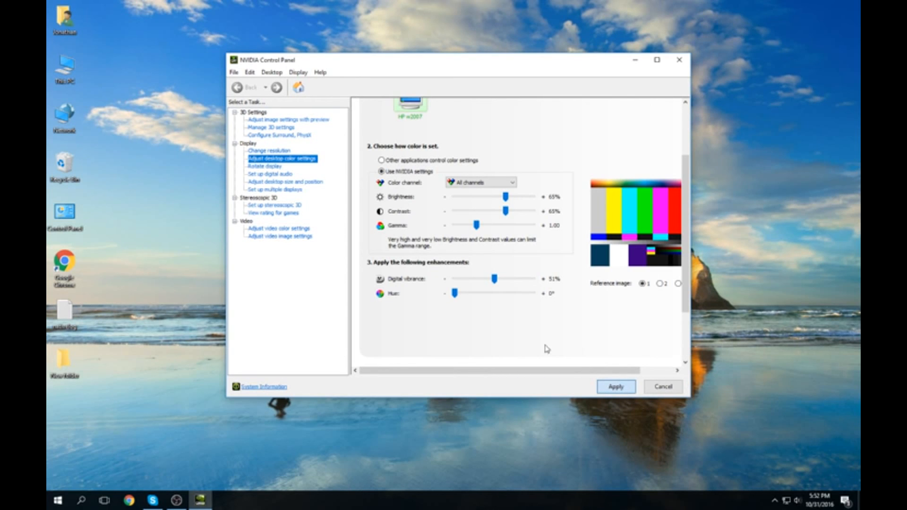
pyautogui.moveTo(685, 49)
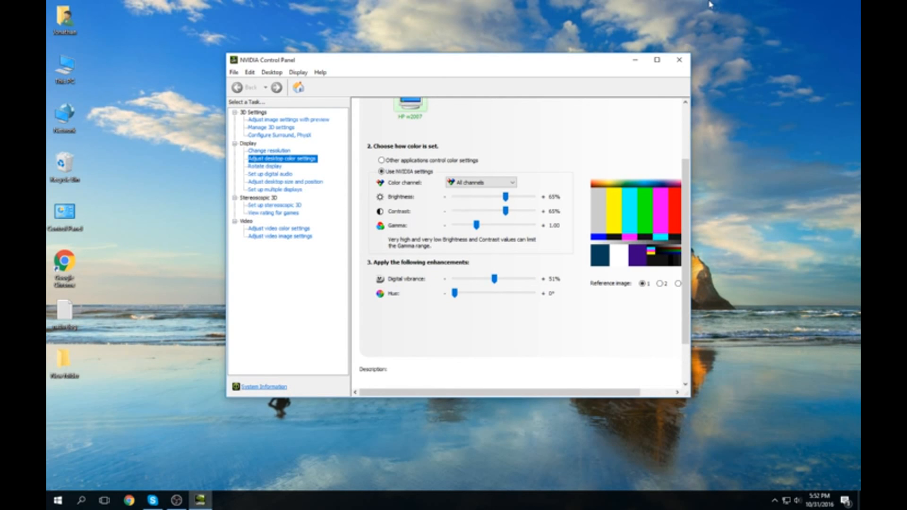
pyautogui.moveTo(681, 60)
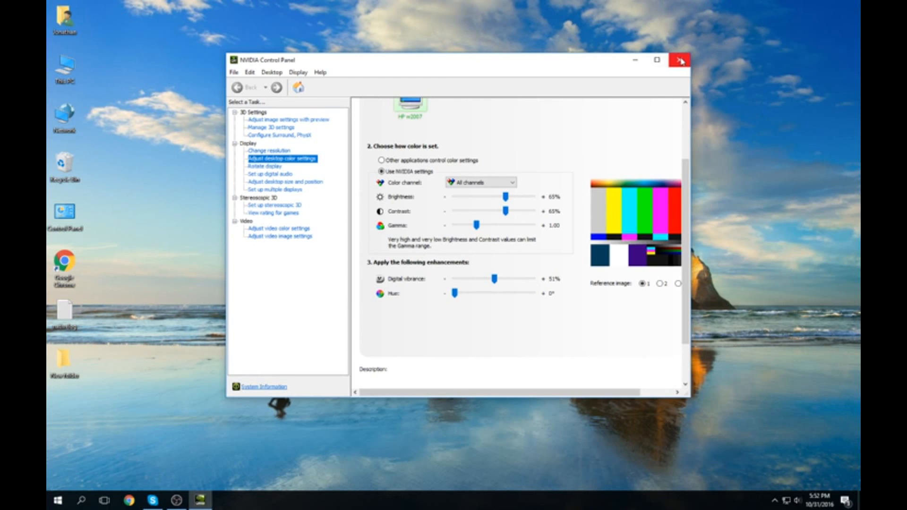
# Close NVIDIA Control Panel with the 65% brightness and contrast applied
pyautogui.click(681, 60)
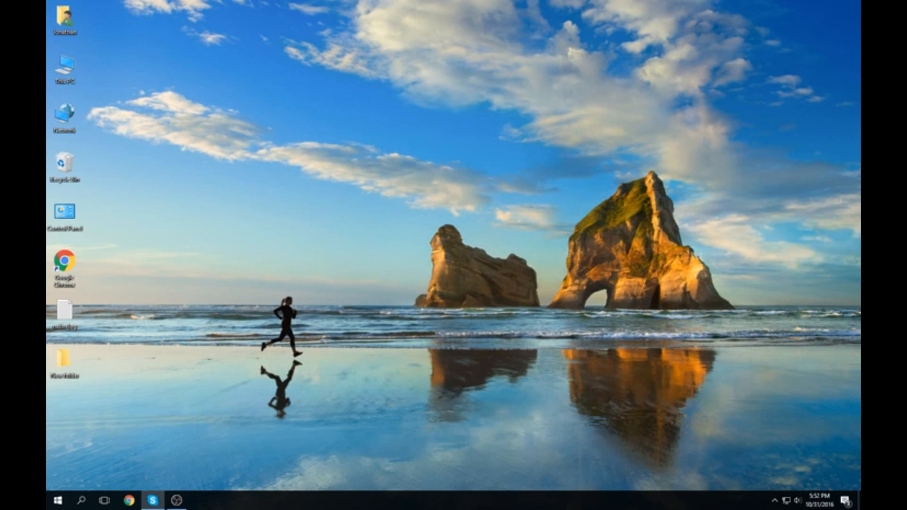